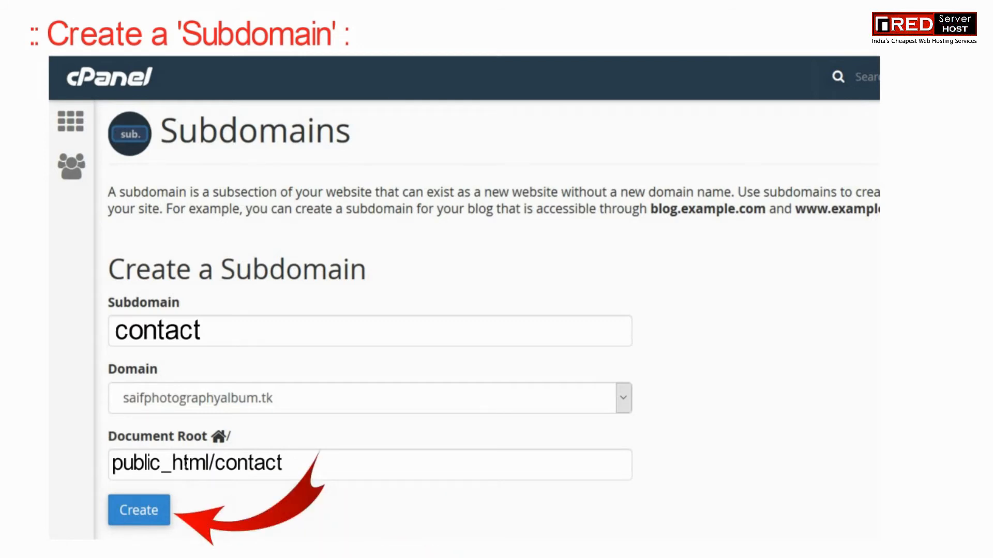
# Step: Create the 'contact' subdomain in cPanel and begin a new Cloudflare DNS record
pyautogui.click(138, 510)
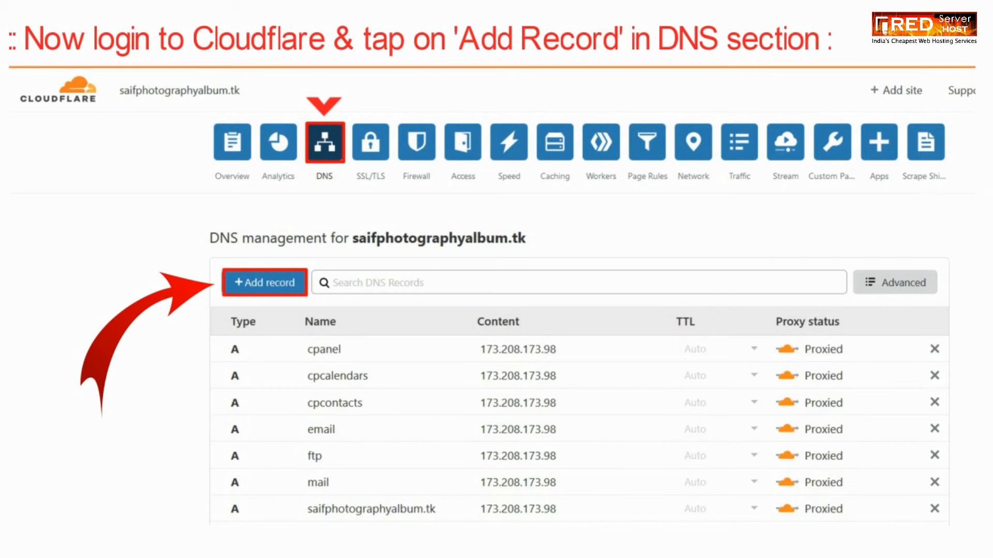
pyautogui.click(263, 282)
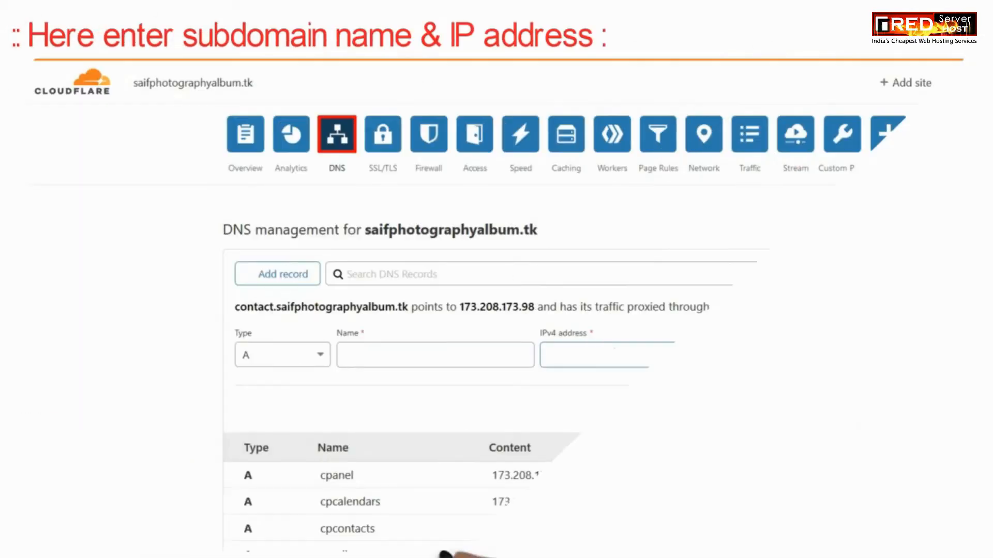
# Step: Save an A record named 'contact' pointing to 173.208.173.98
pyautogui.write('contact')
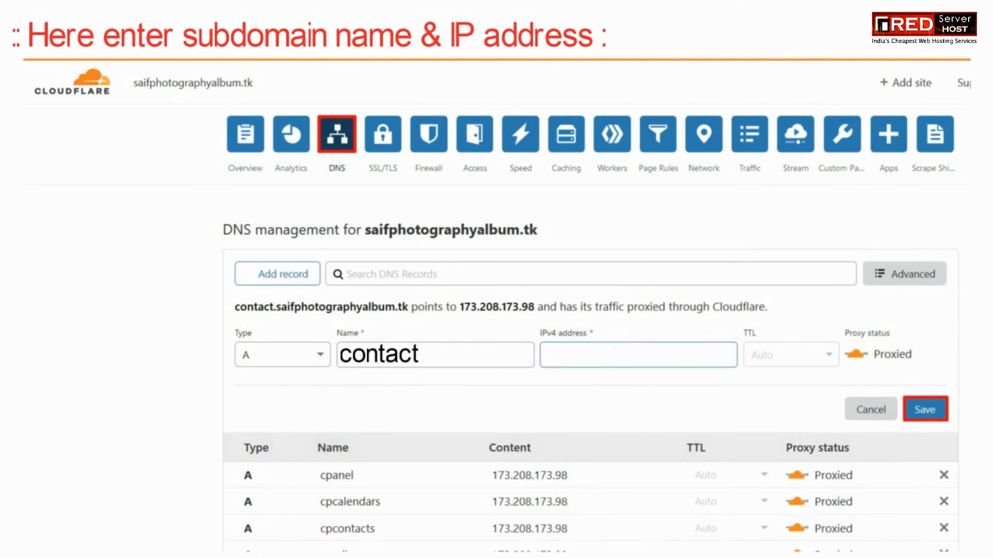
pyautogui.write('173.208.173.98')
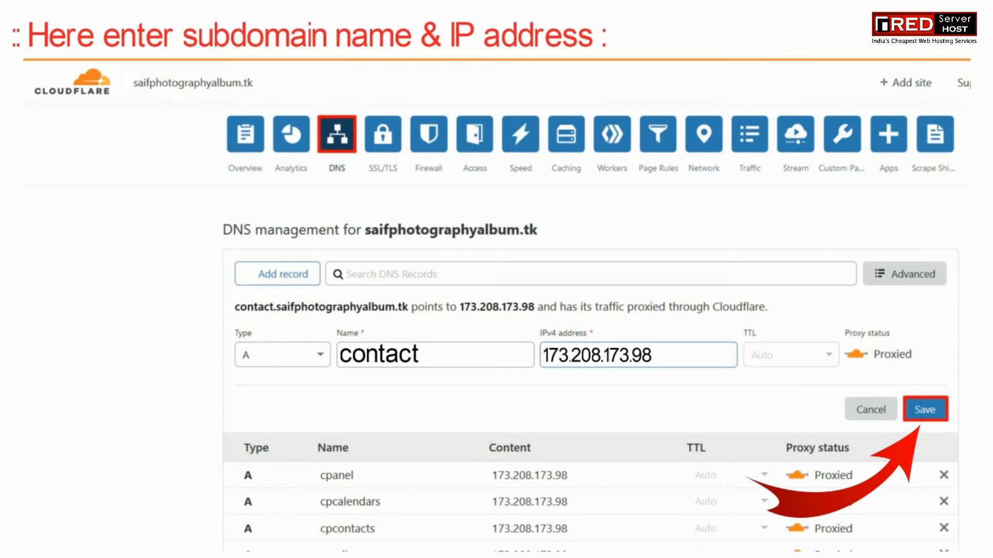
pyautogui.click(923, 409)
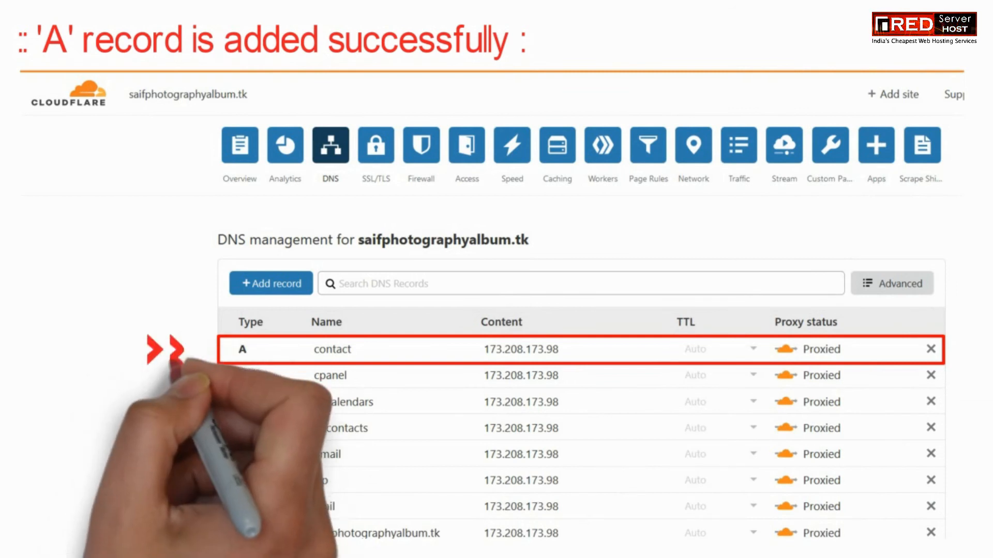